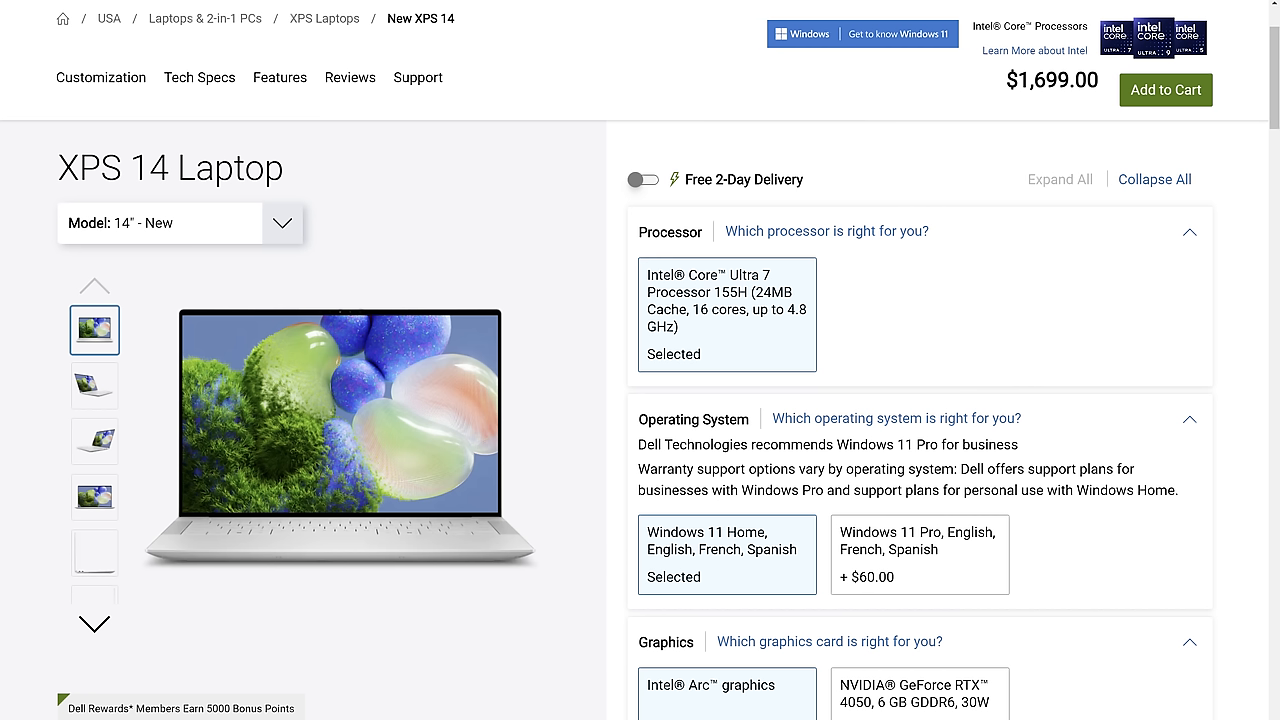
Scroll the New XPS 16 page down to its customization section at $1,899.00
scroll("up", 3)
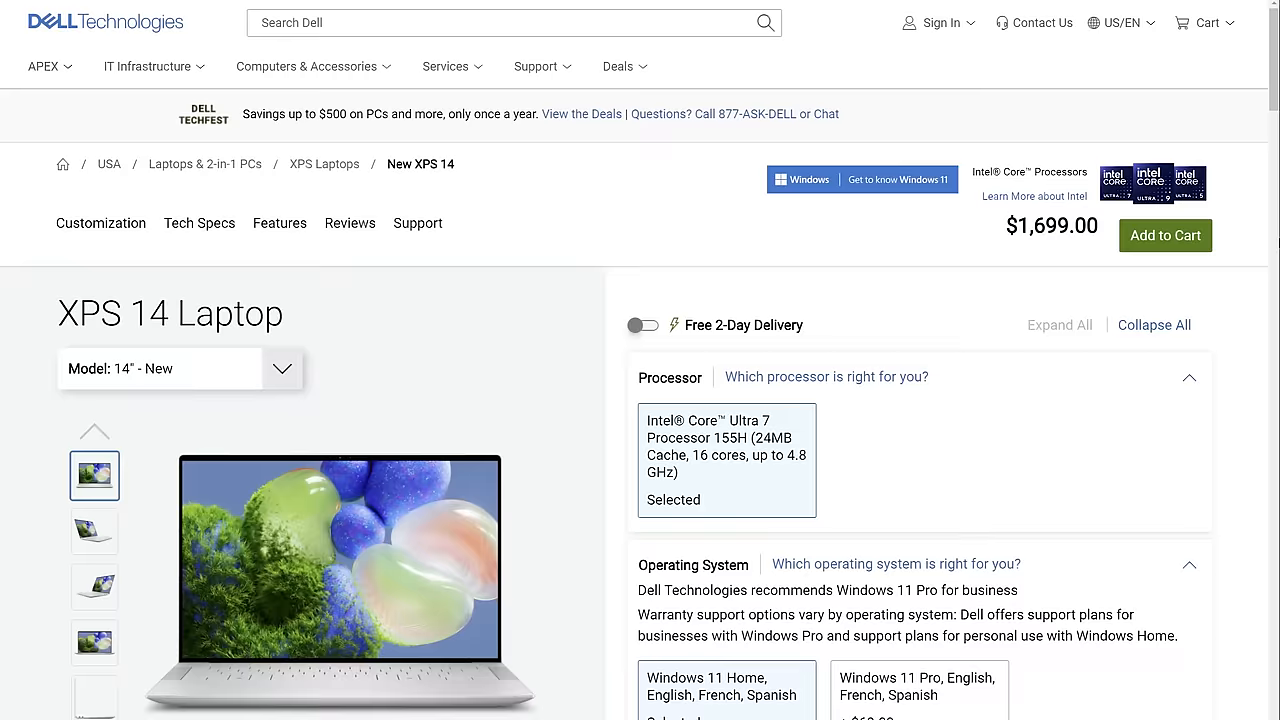
scroll("down", 3)
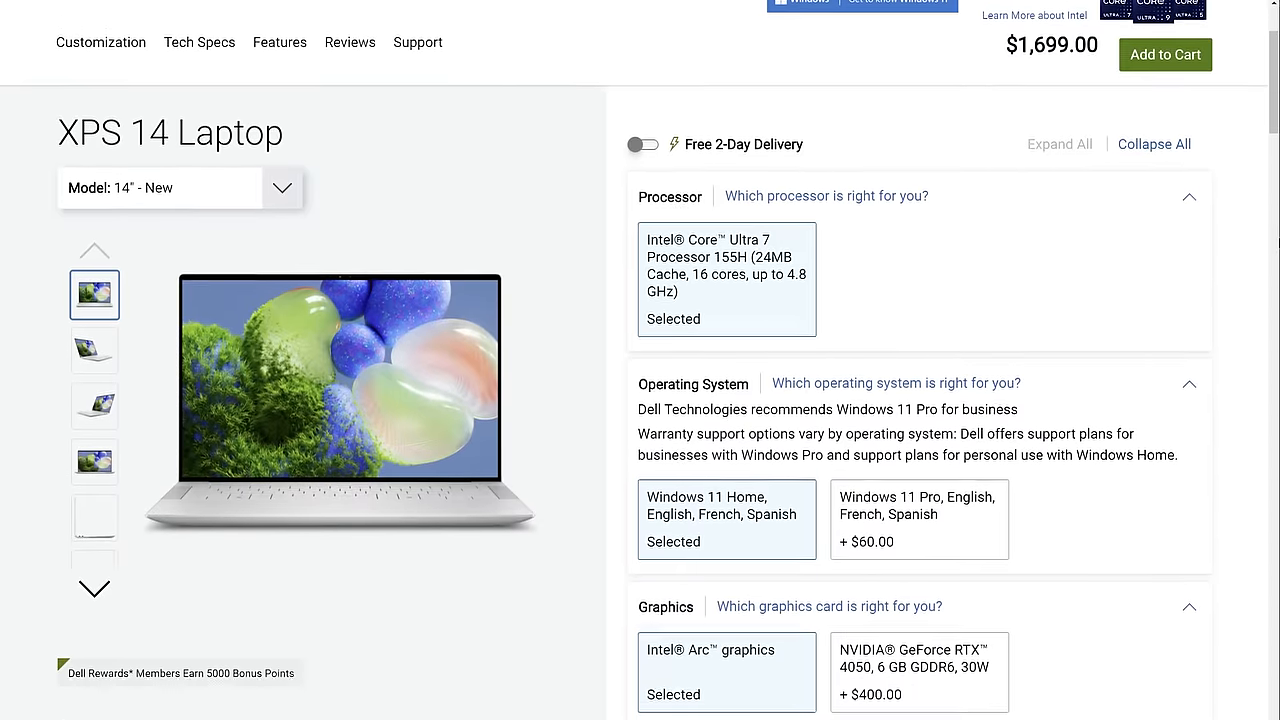
scroll("down", 3)
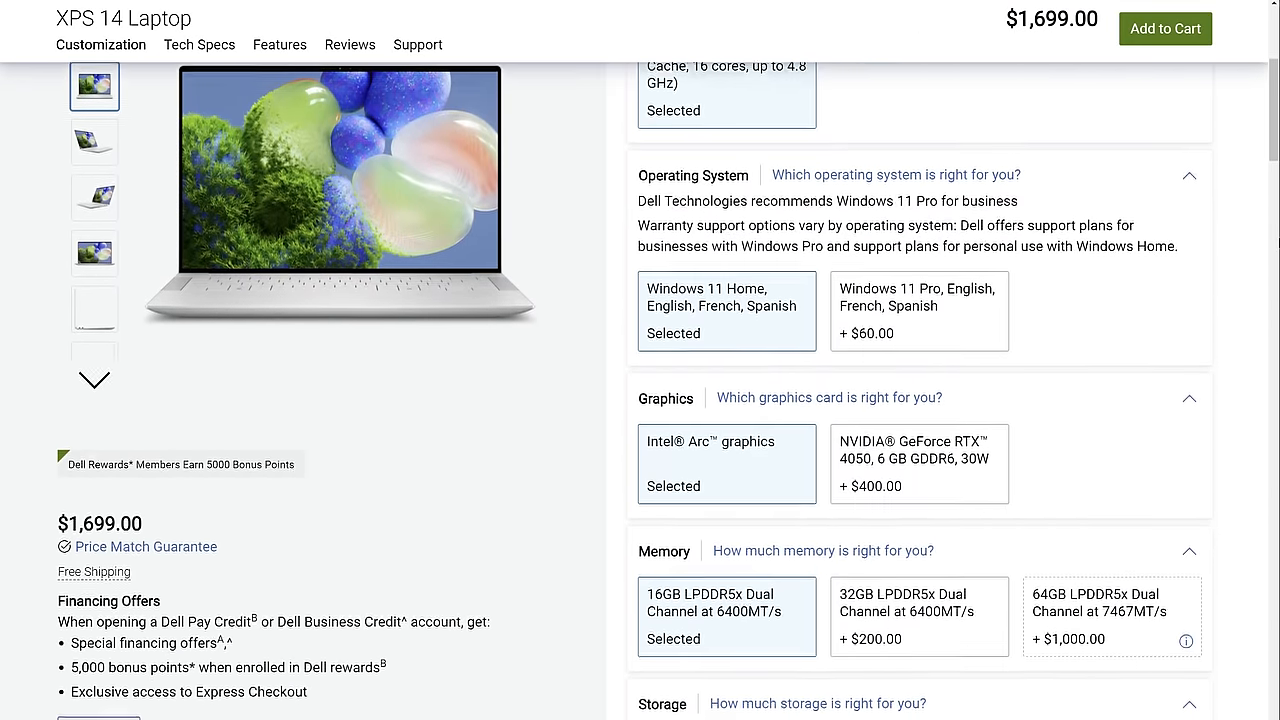
scroll("down", 3)
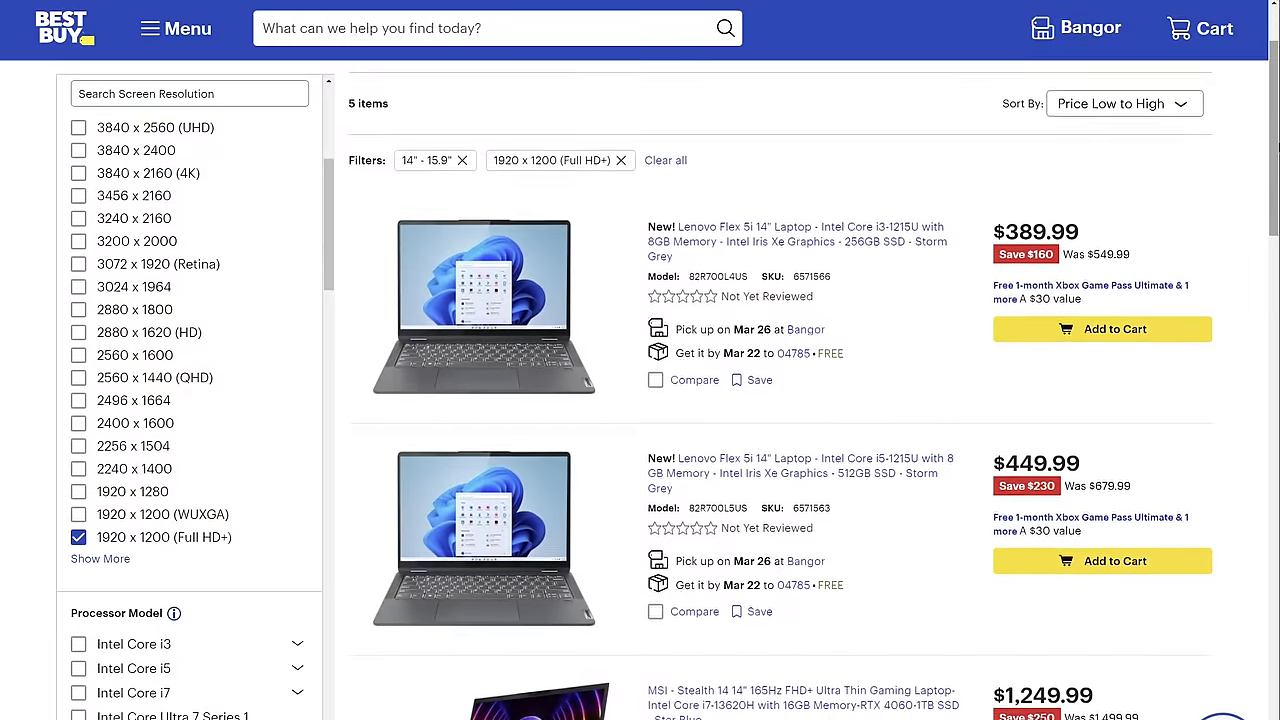
scroll("down", 3)
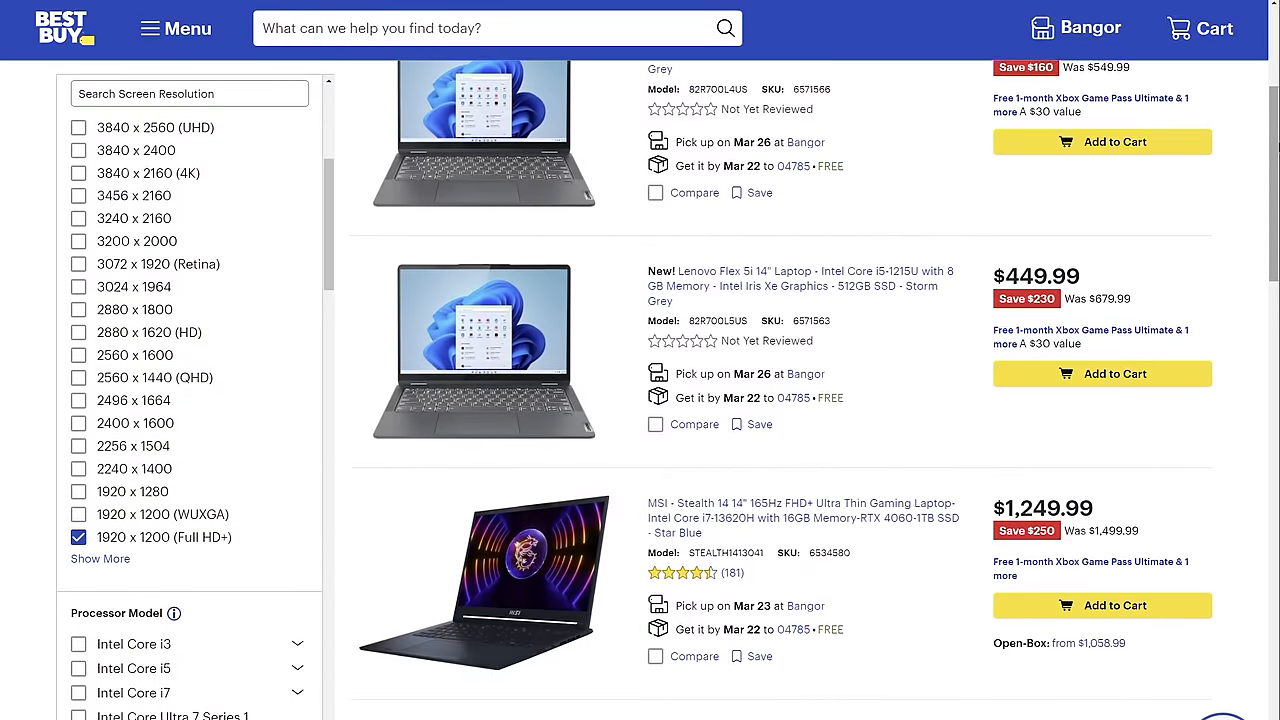
scroll("down", 3)
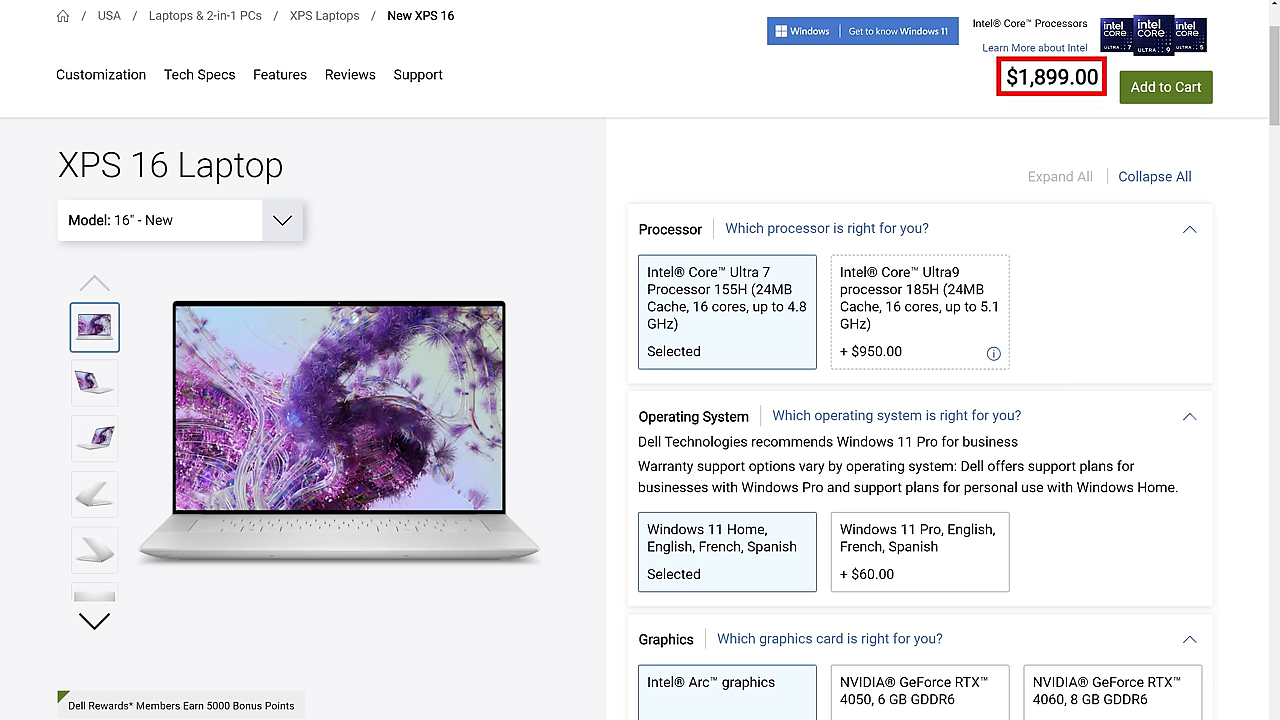
scroll("down", 3)
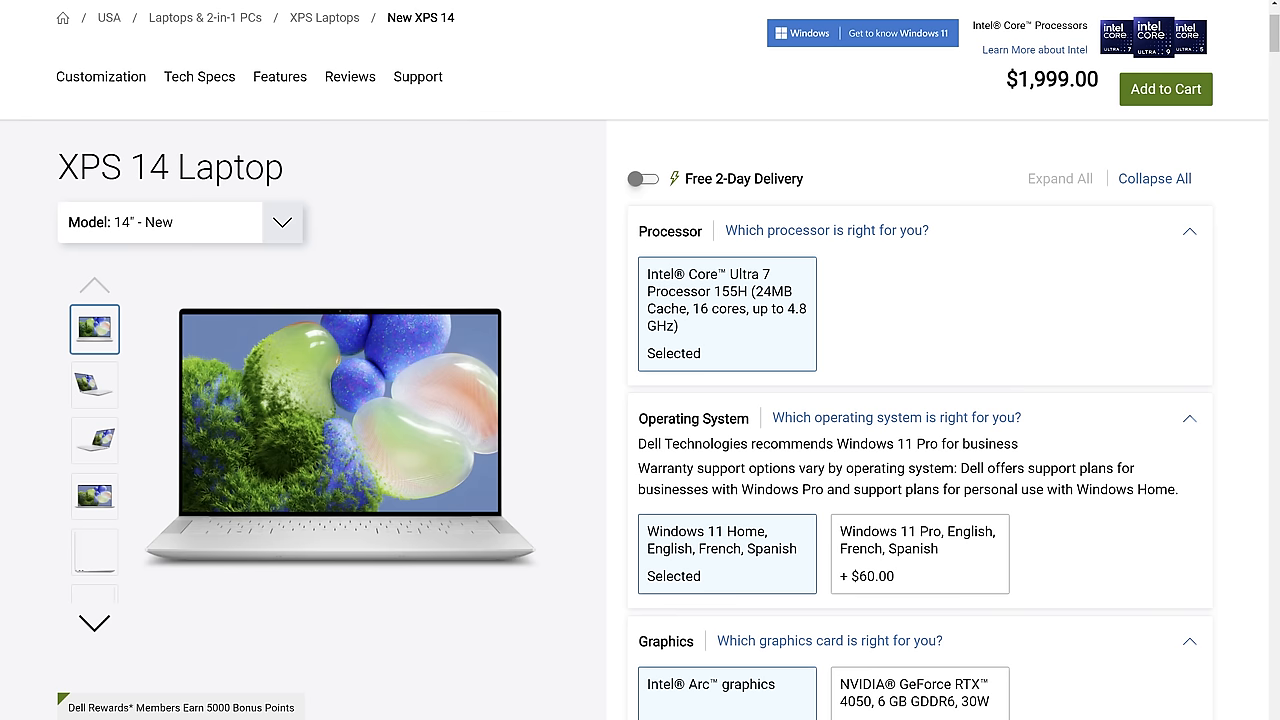
Return to the New XPS 14 configurator, now totalling $1,999.00
left_click(282, 222)
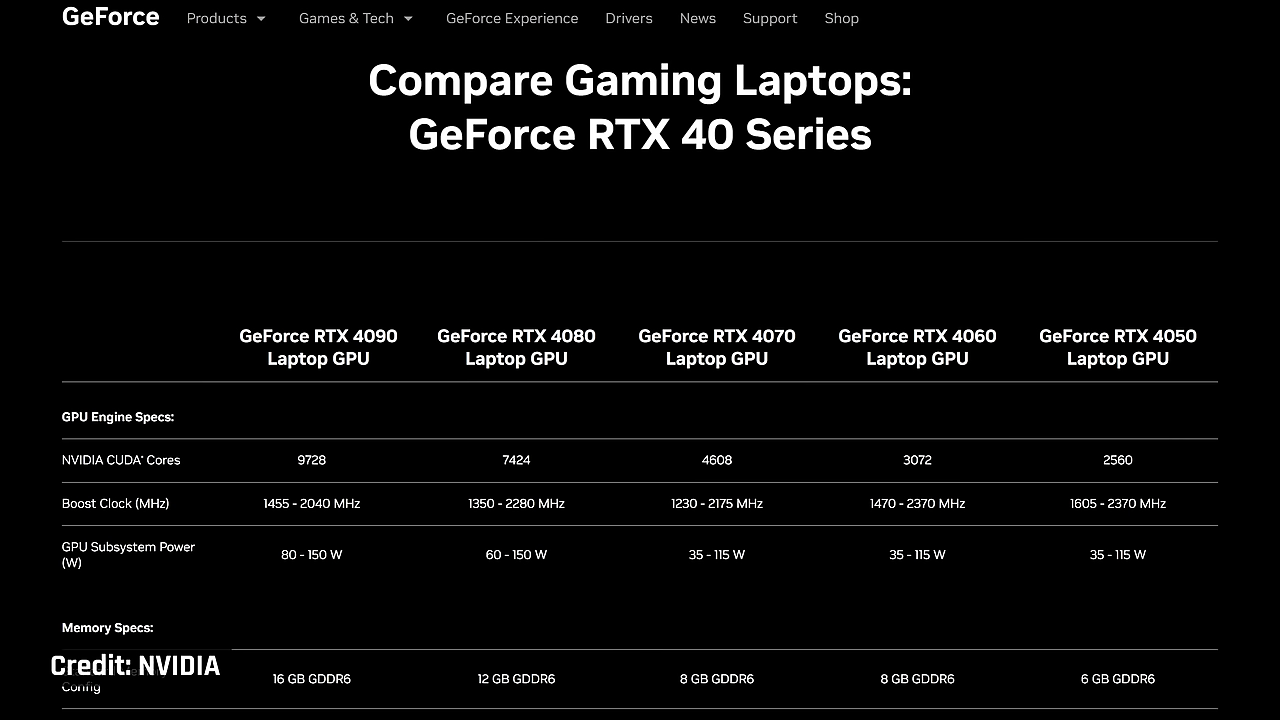
Bring up NVIDIA's GeForce RTX 40 Series laptop spec table comparing CUDA cores, power and memory
left_click(1117, 347)
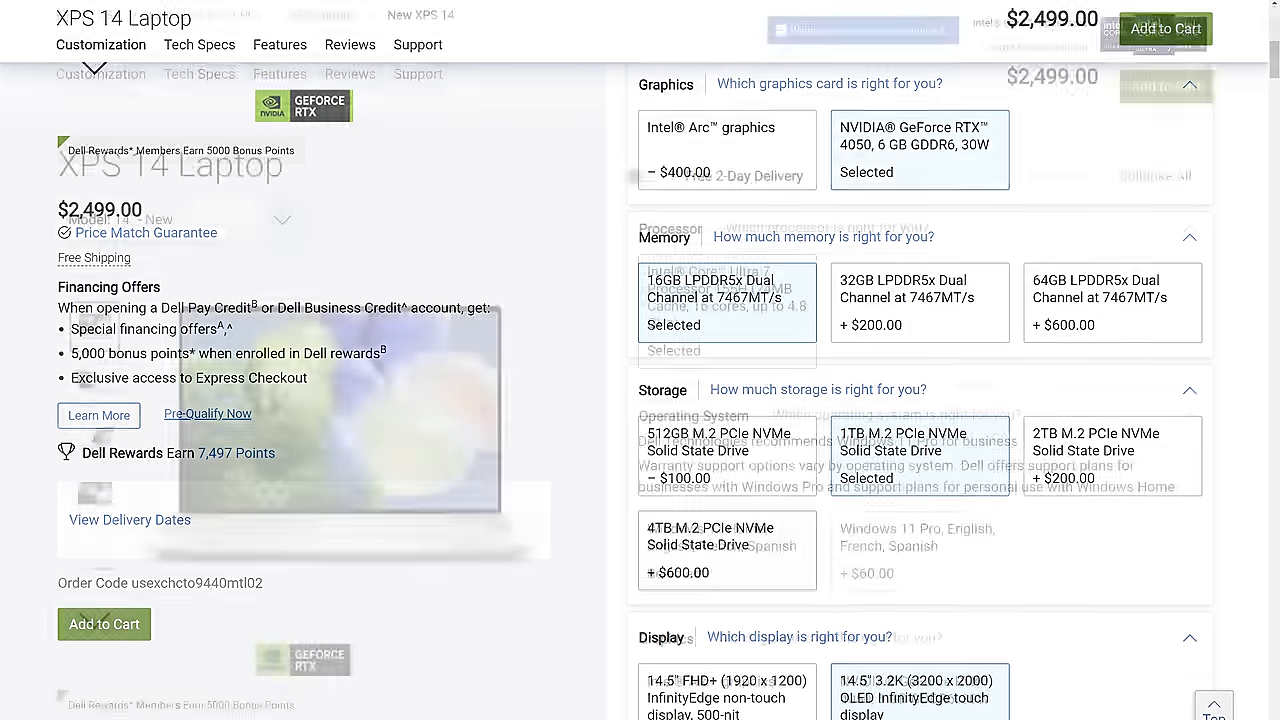
Scroll the XPS 14 page to the Graphics, Memory, Storage and Display upgrade prices
scroll("up", 3)
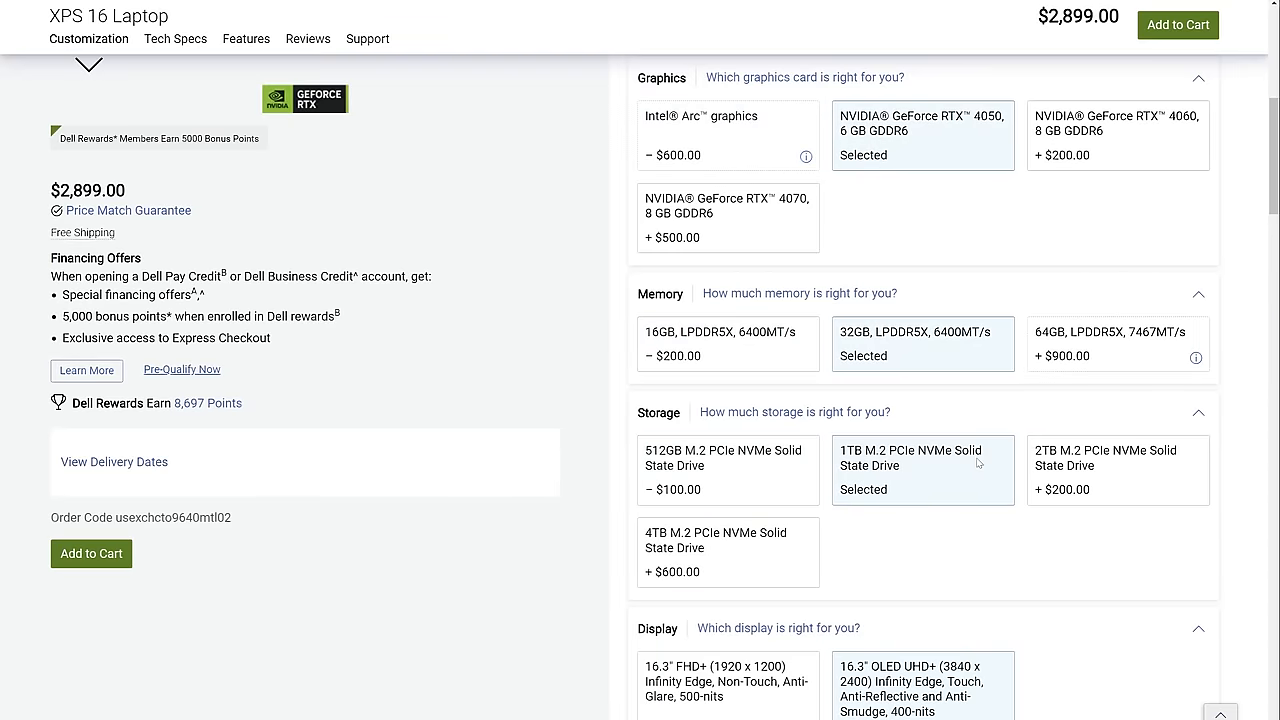
Pick the Core Ultra 9 185H and accept the forced RTX 4060 change, totalling +$350
left_click(920, 255)
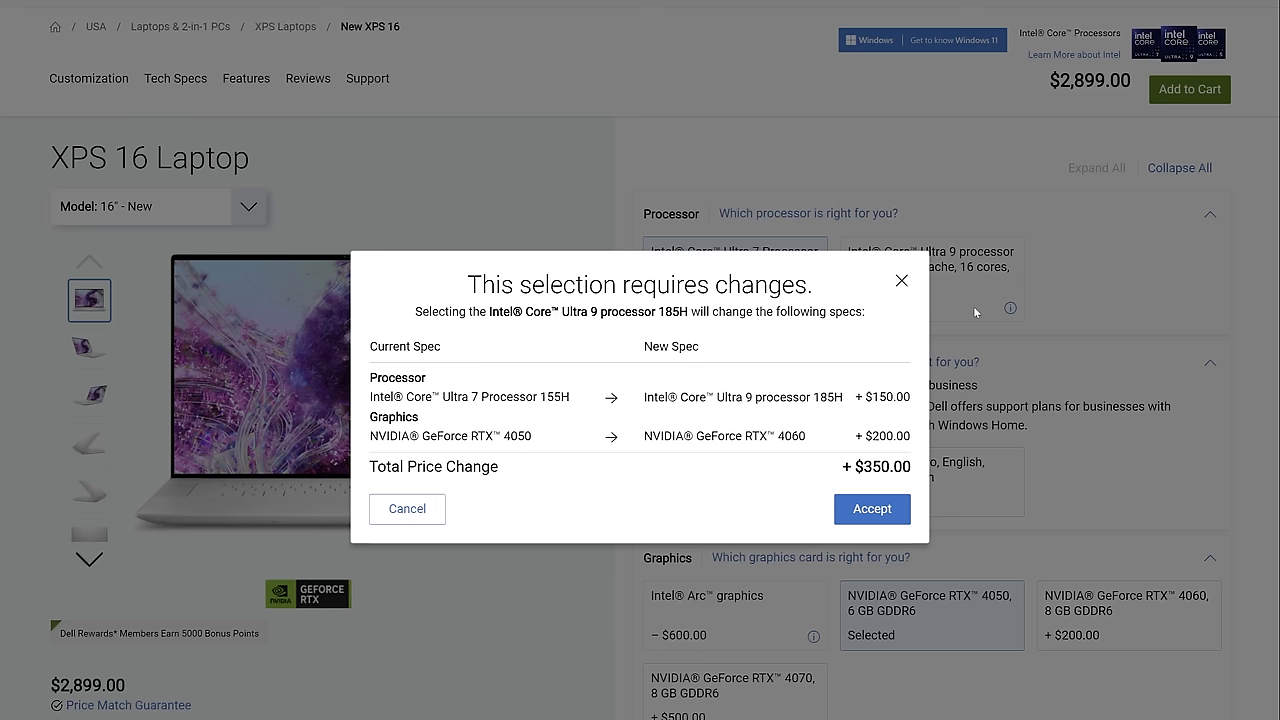
left_click(871, 509)
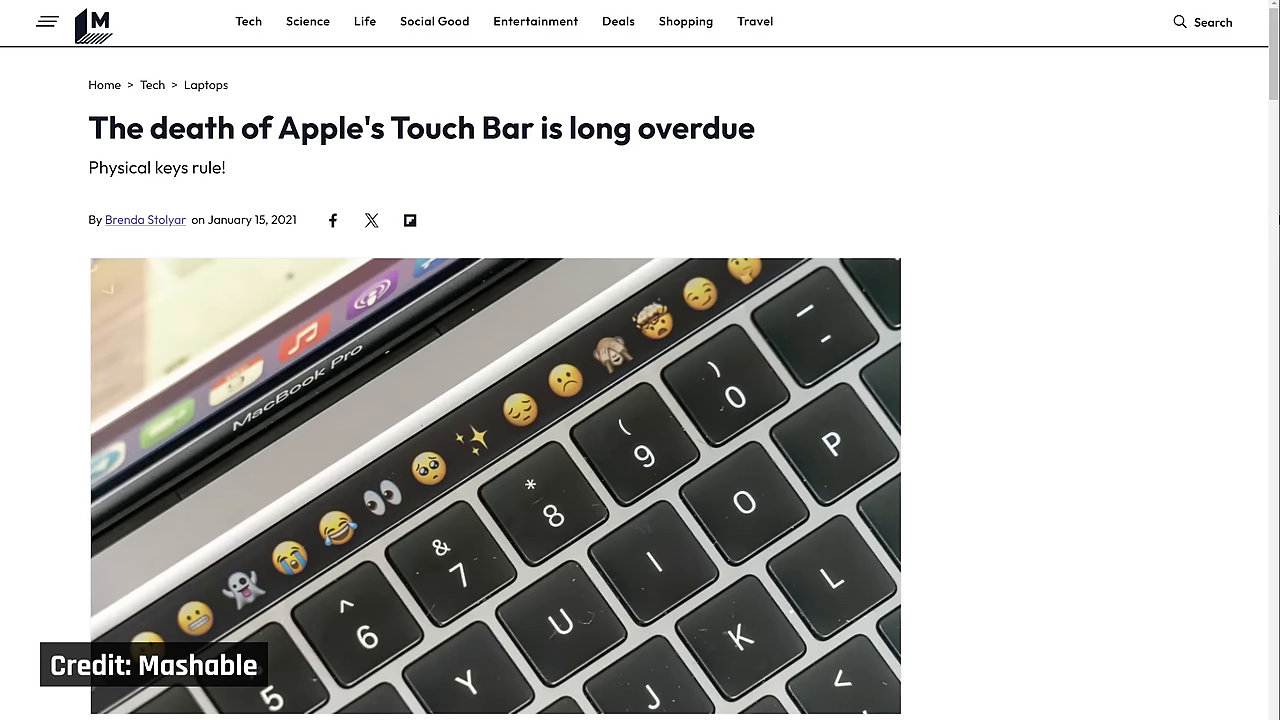
Scroll the Touch Bar article past the header image to its opening paragraphs
scroll("down", 3)
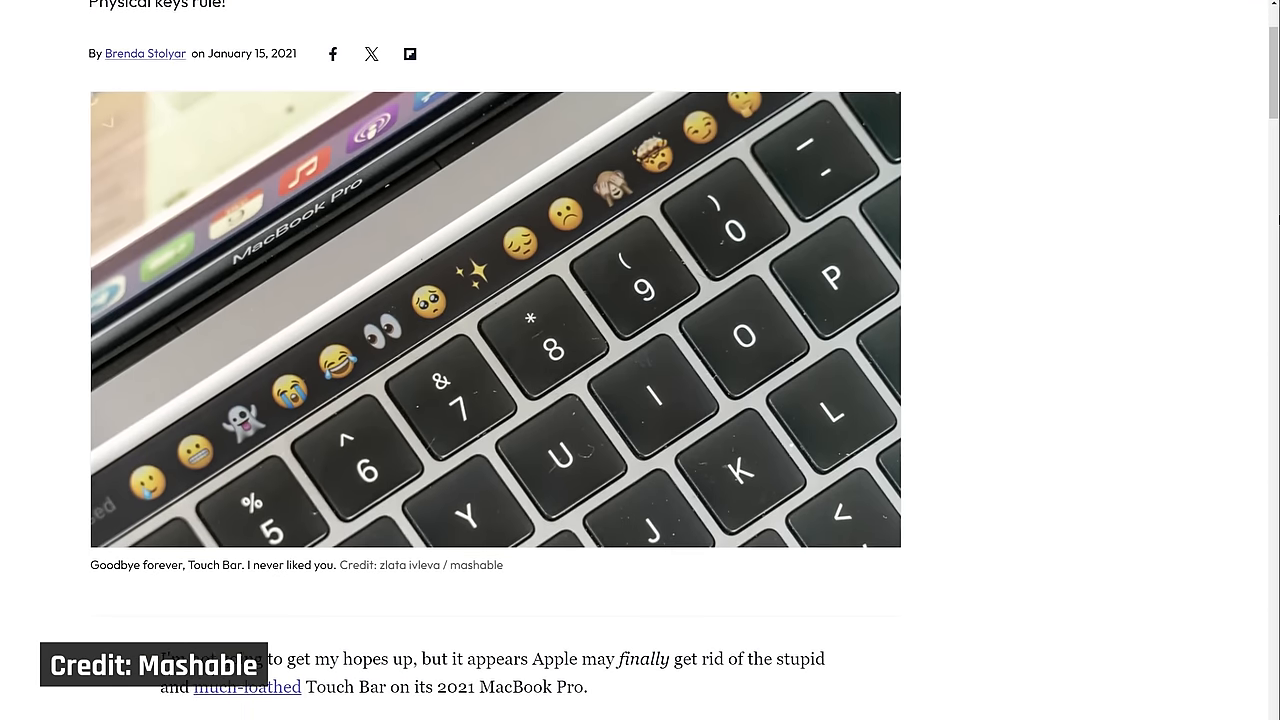
scroll("down", 3)
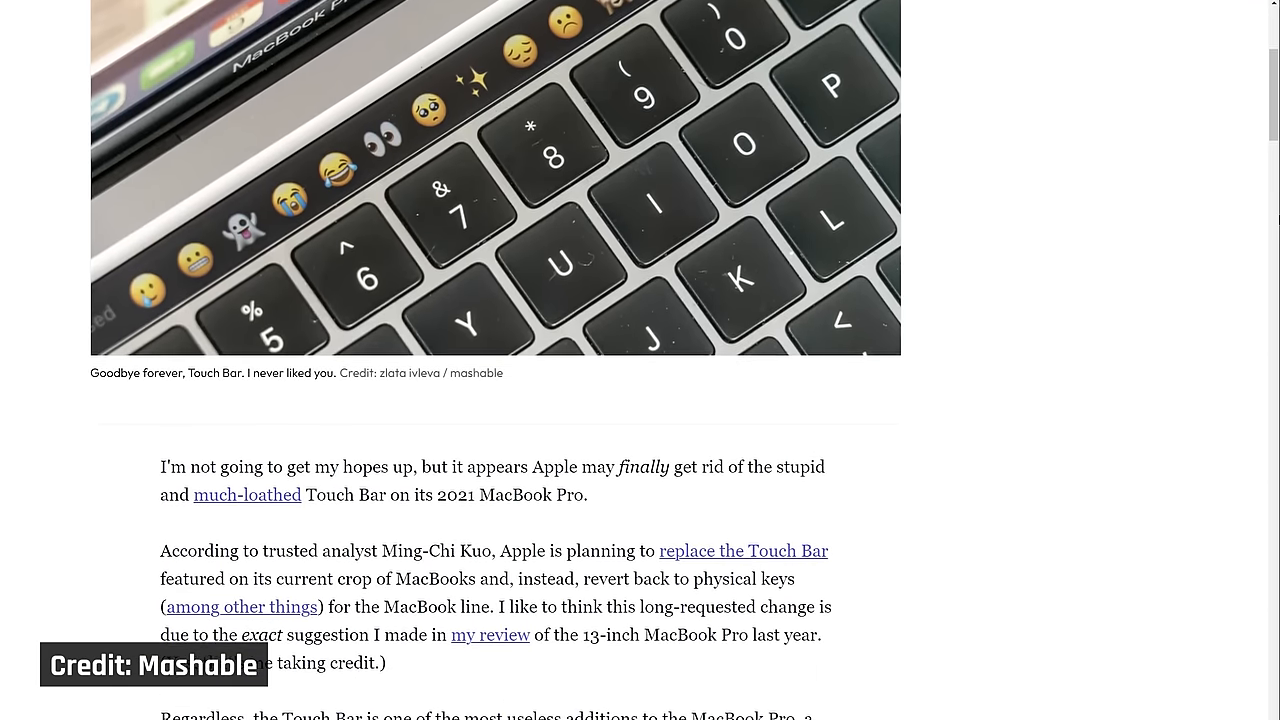